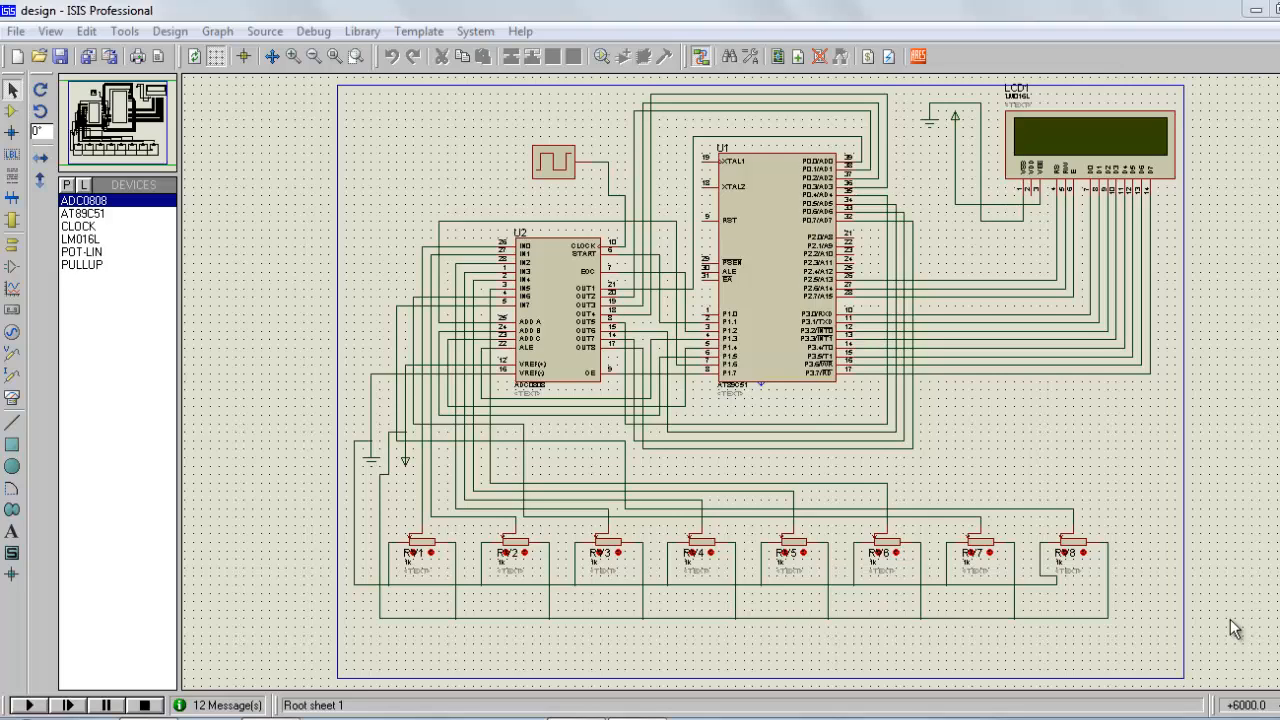
mouse_move(533, 185)
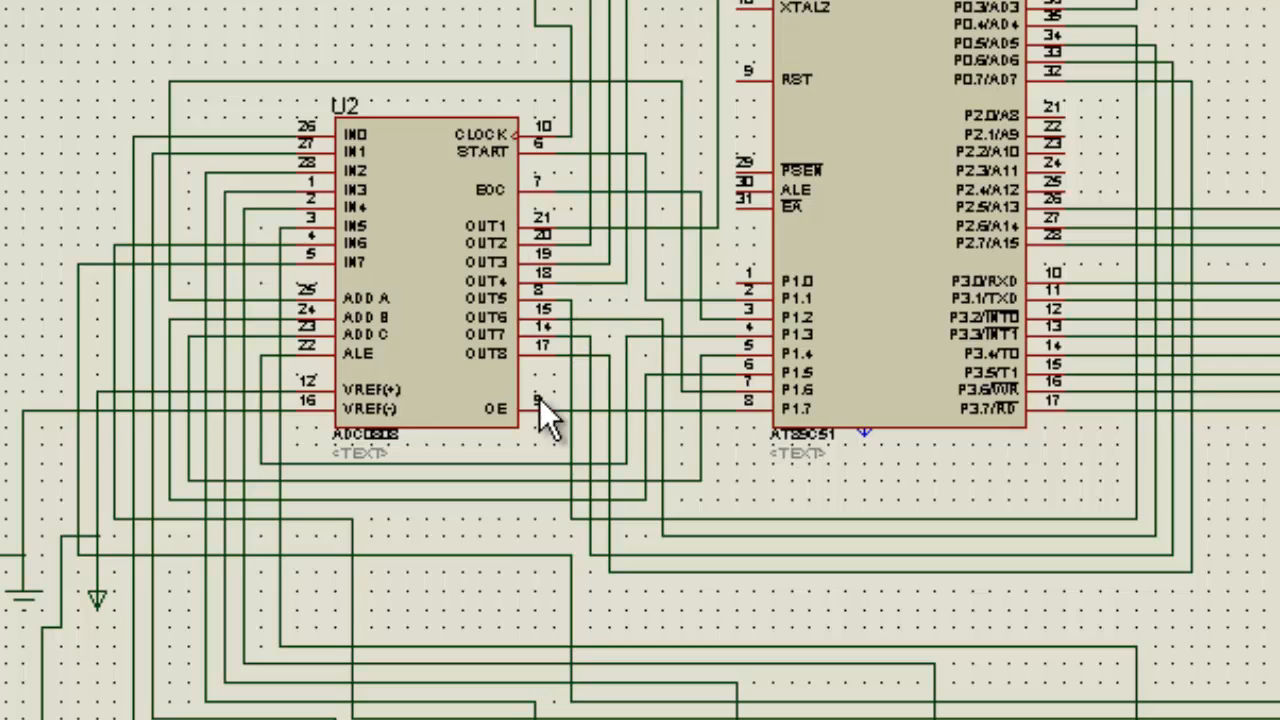
mouse_move(340, 160)
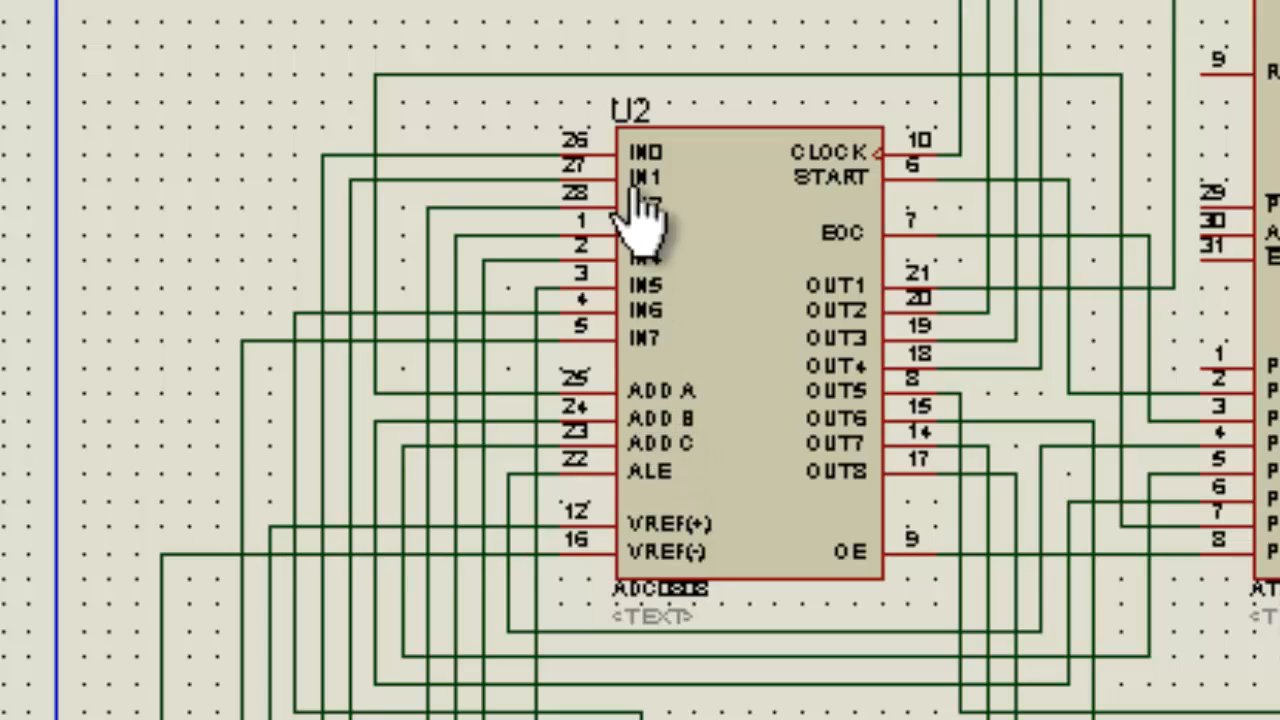
scroll("down", 3)
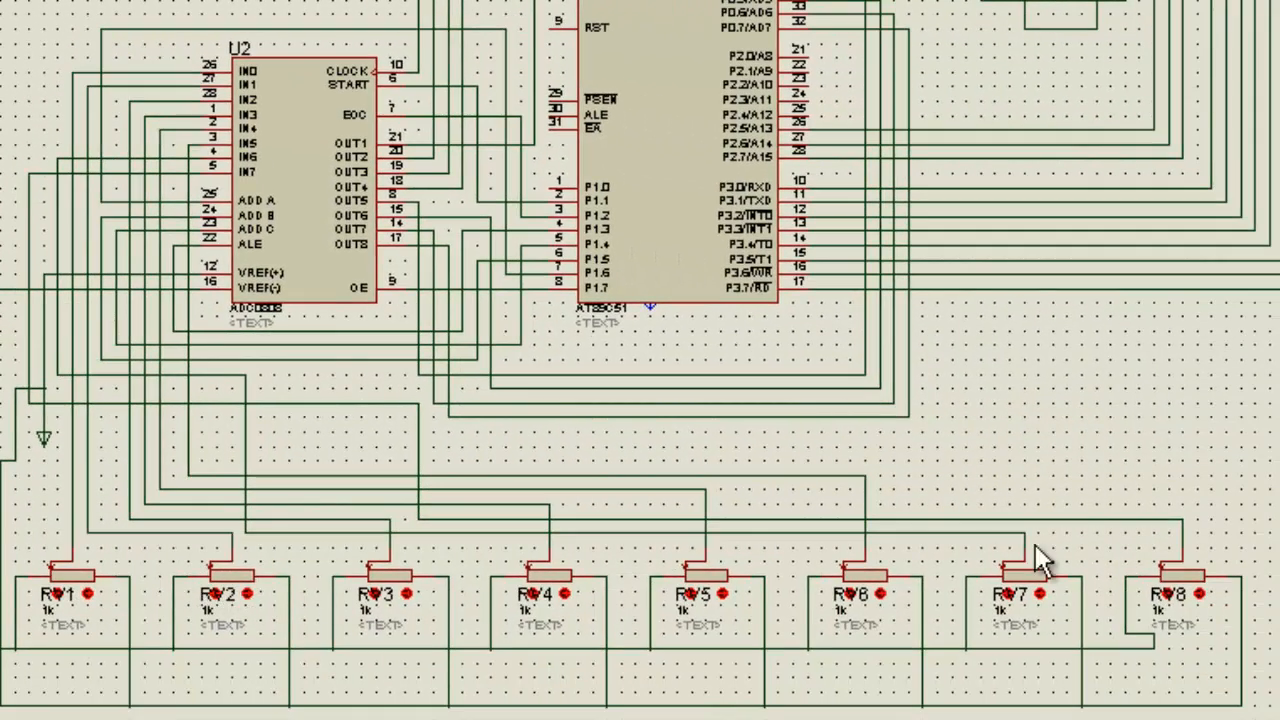
mouse_move(275, 225)
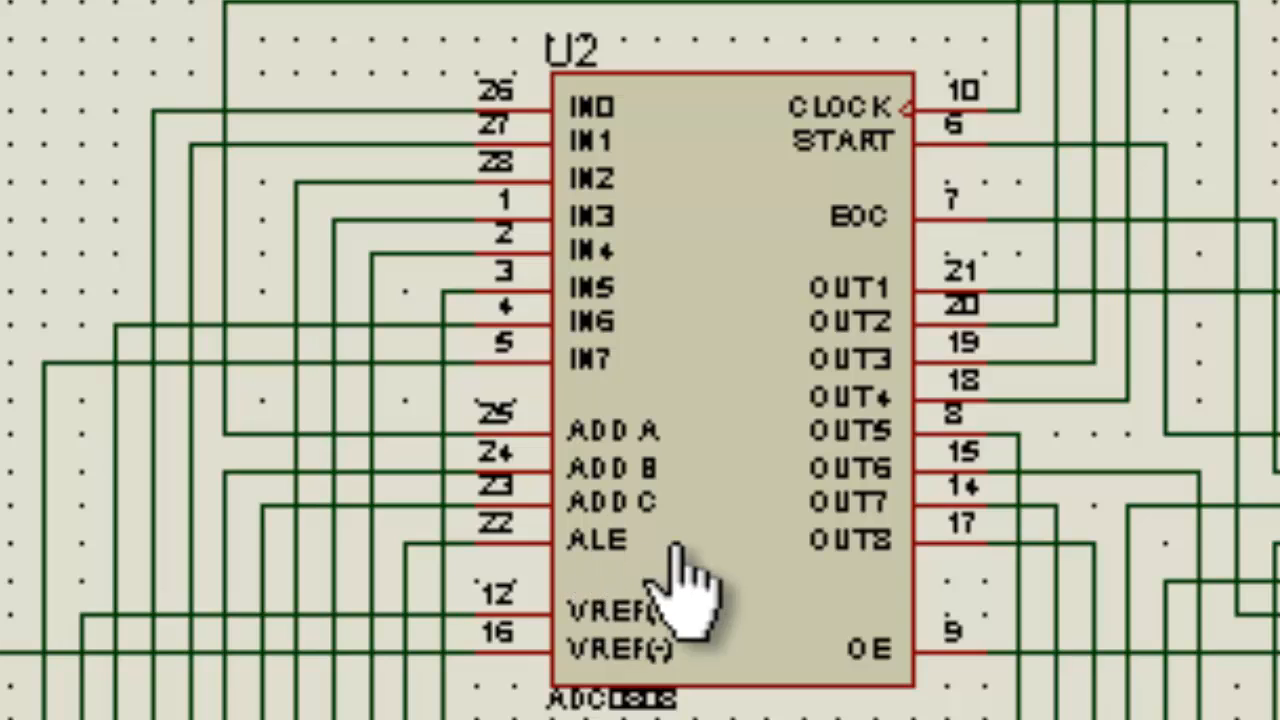
mouse_move(615, 610)
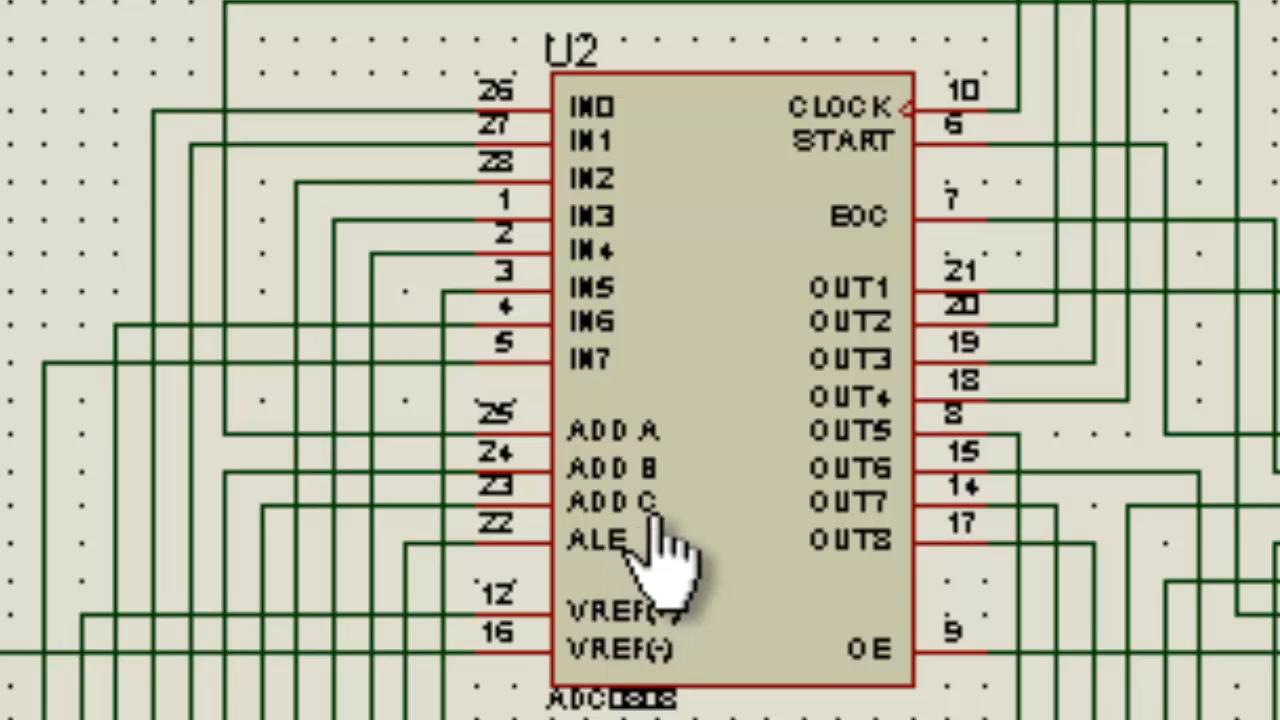
mouse_move(640, 250)
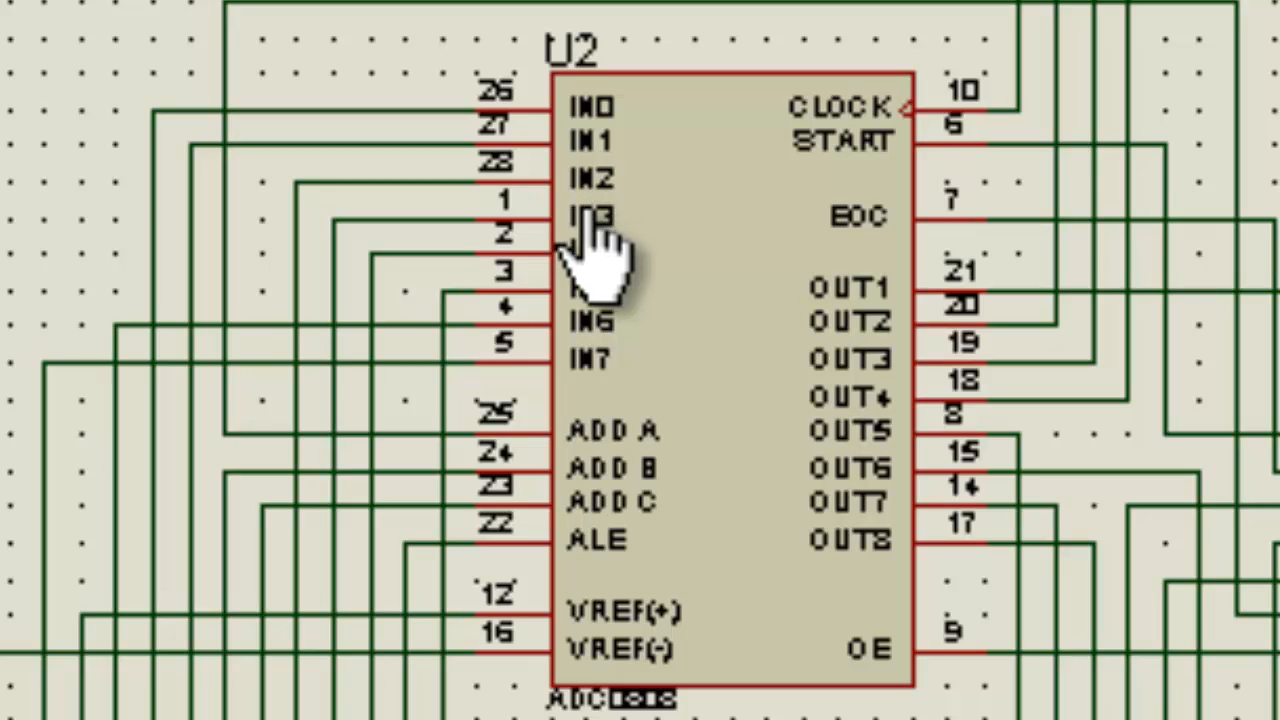
mouse_move(745, 350)
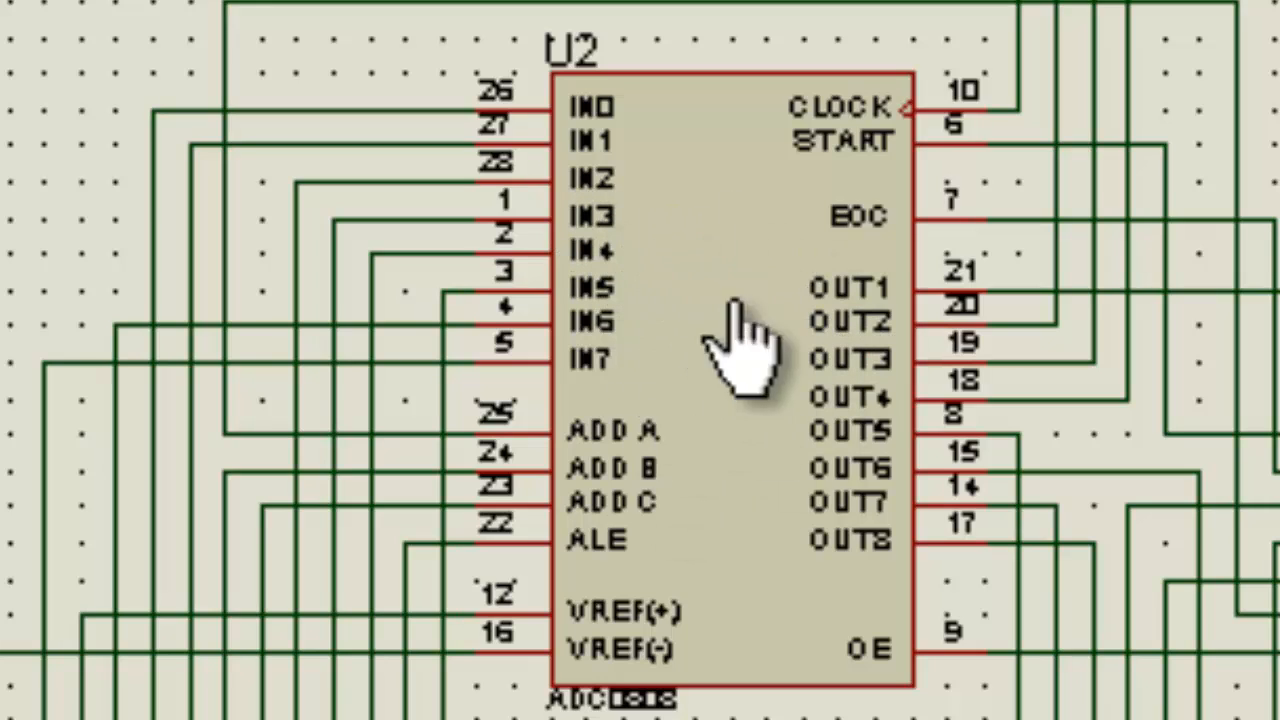
mouse_move(620, 660)
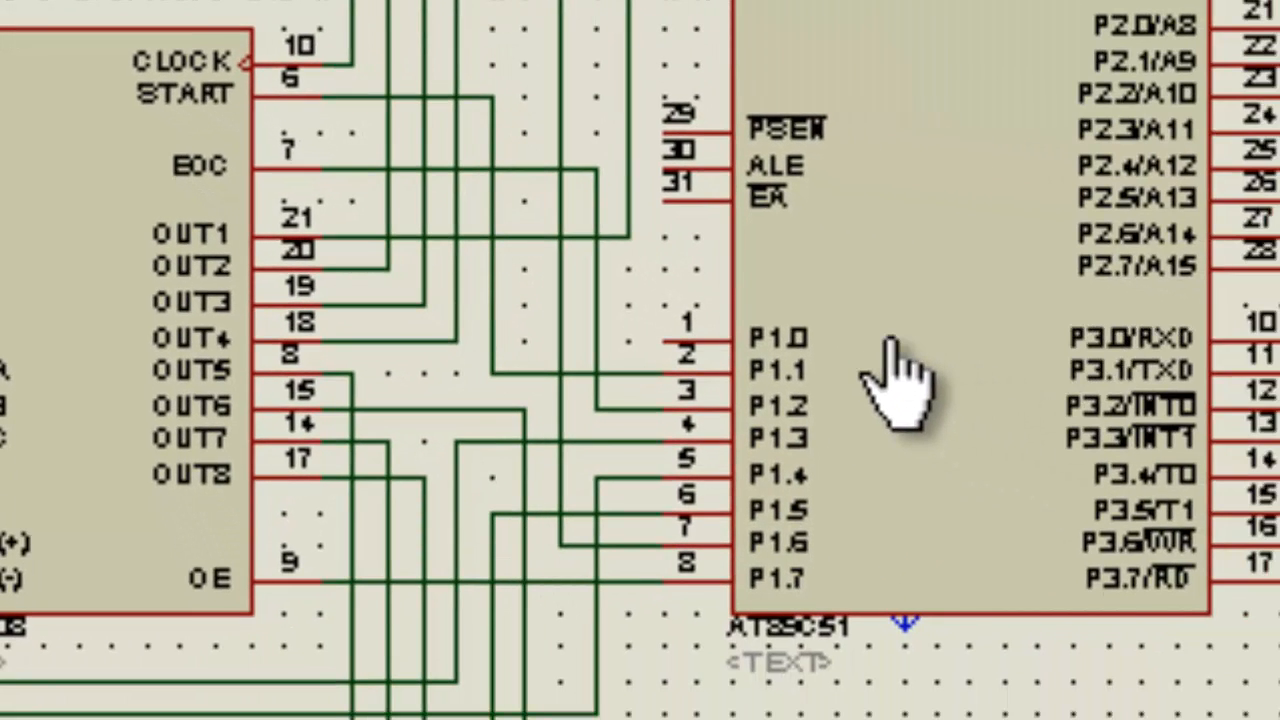
mouse_move(150, 310)
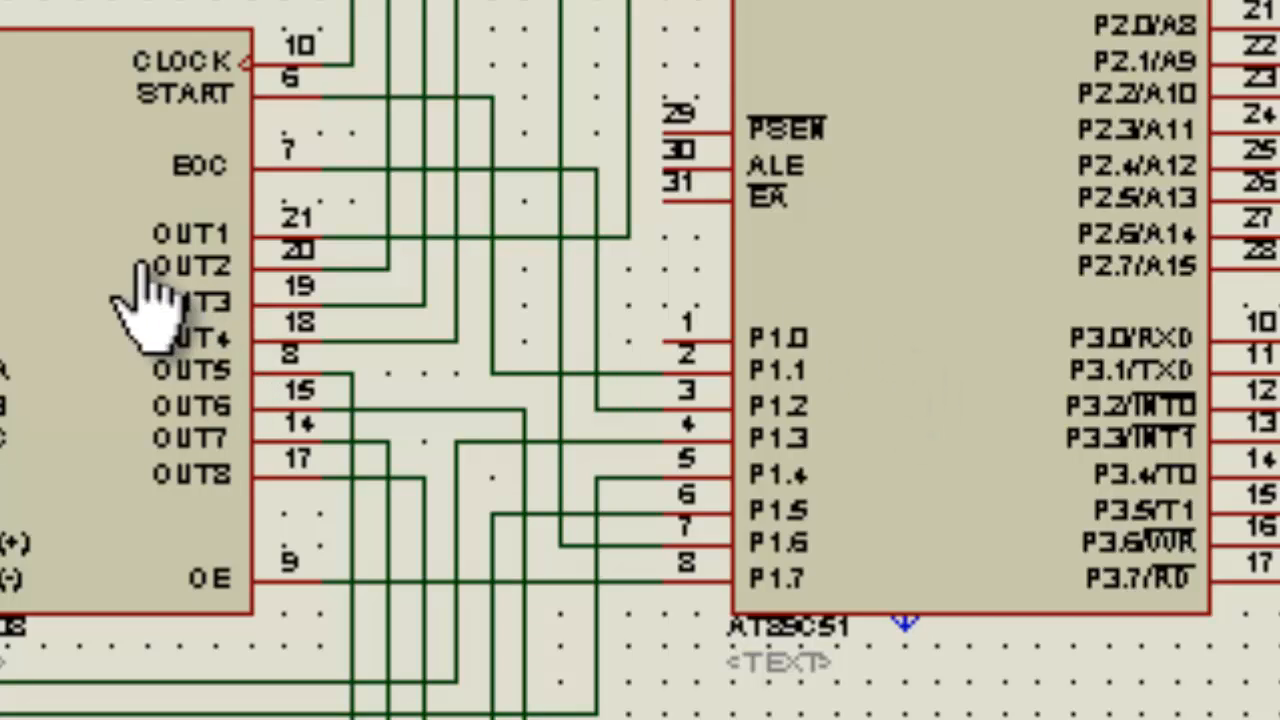
mouse_move(920, 570)
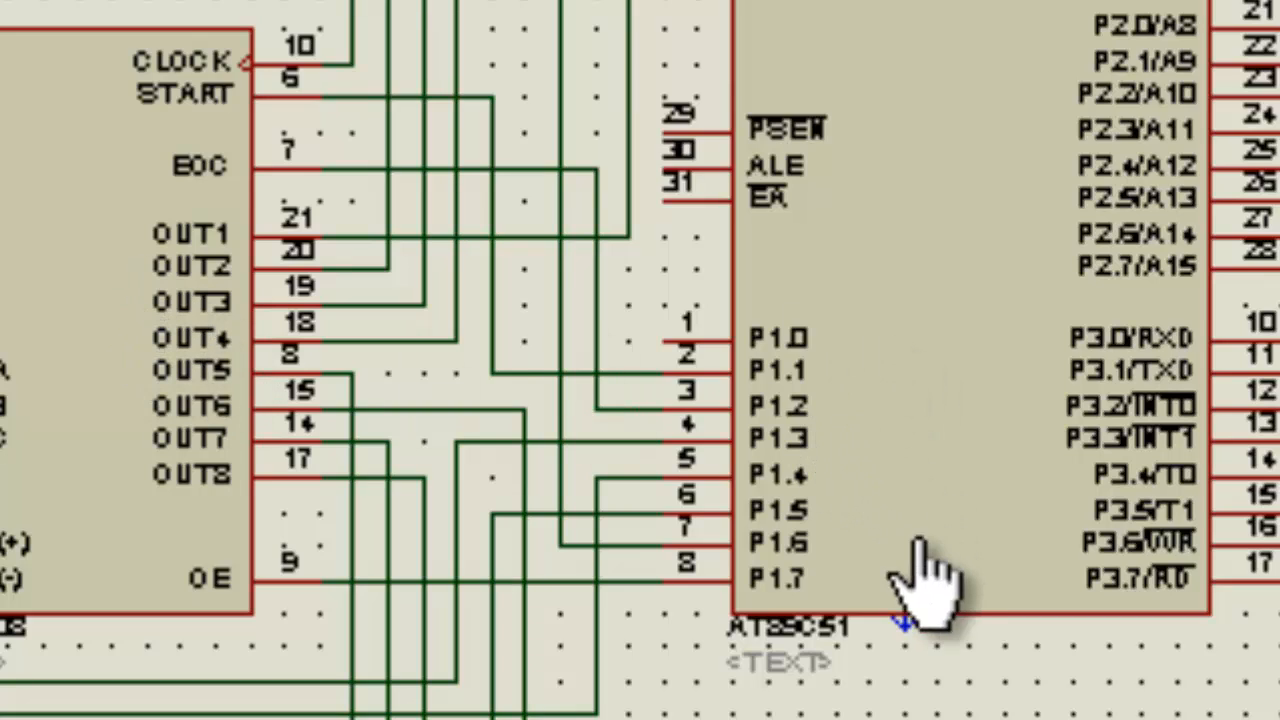
mouse_move(200, 620)
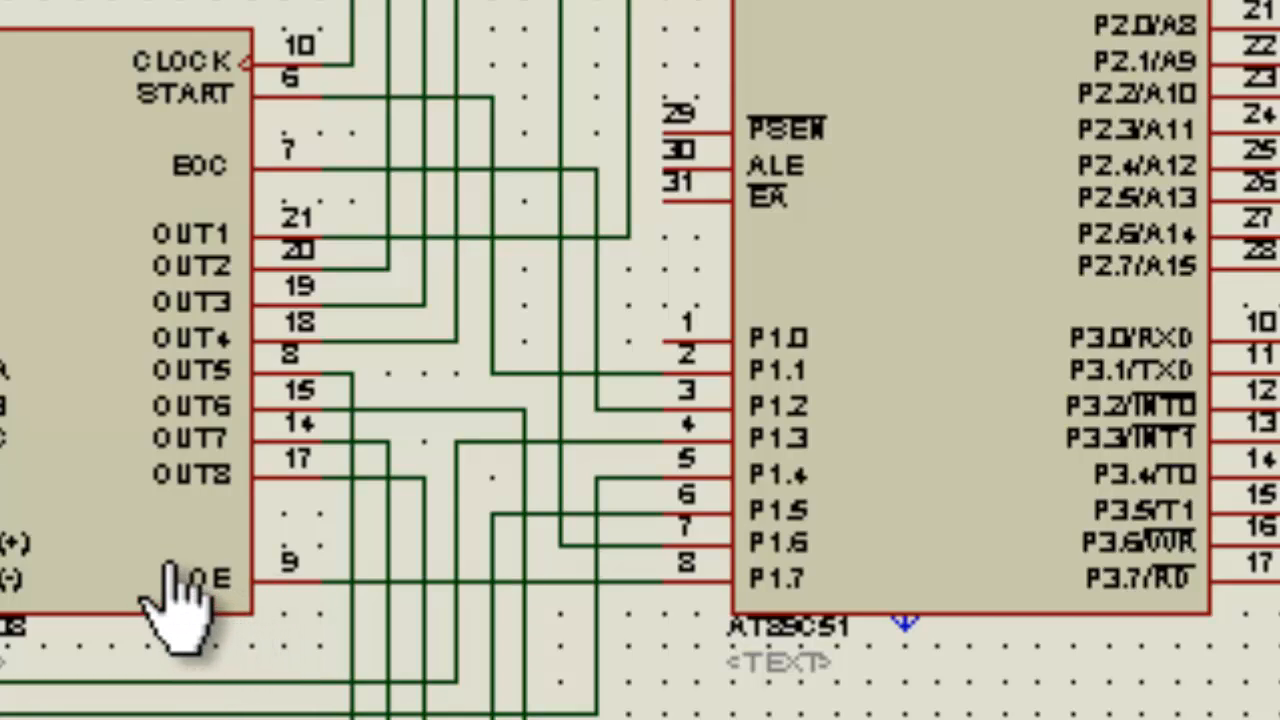
mouse_move(230, 610)
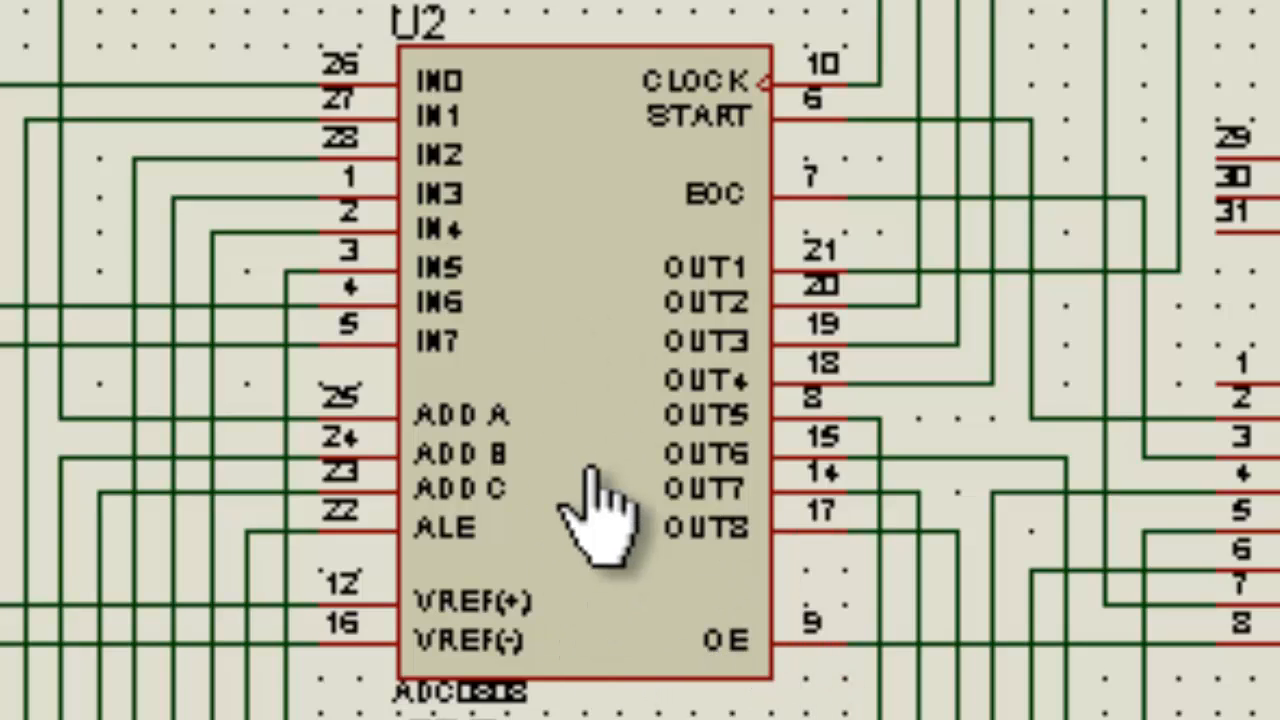
mouse_move(545, 340)
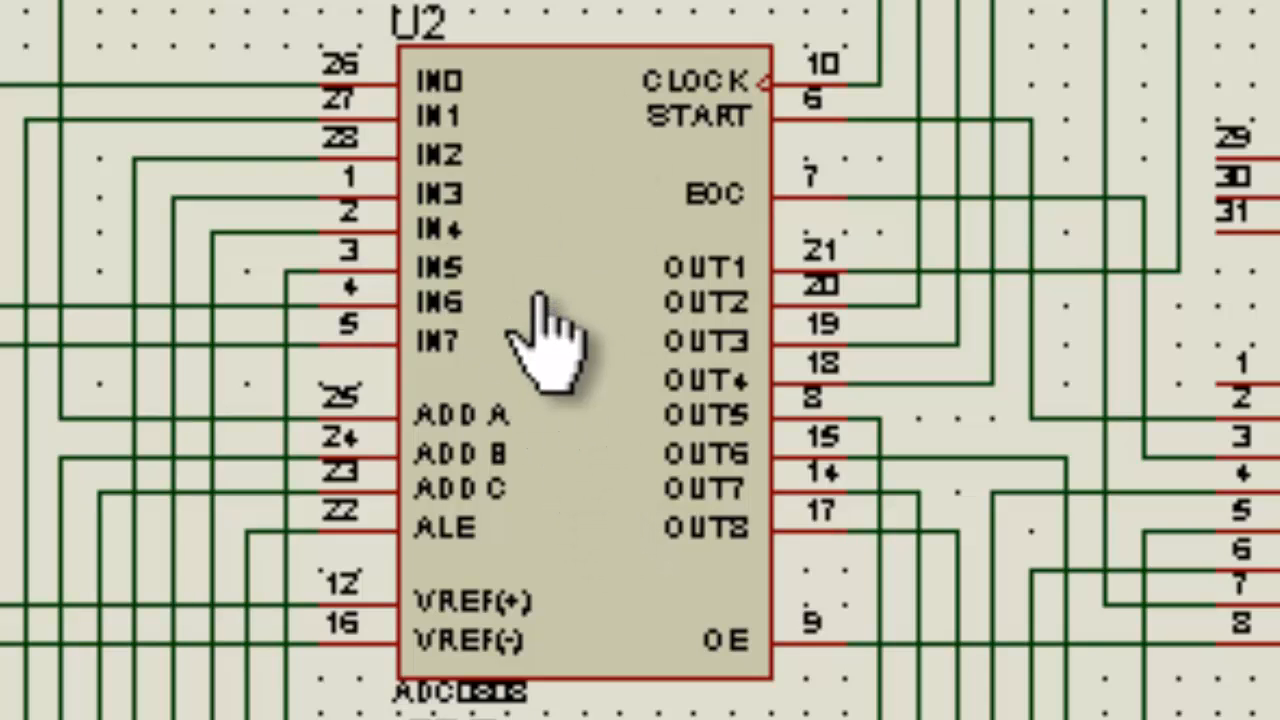
mouse_move(740, 490)
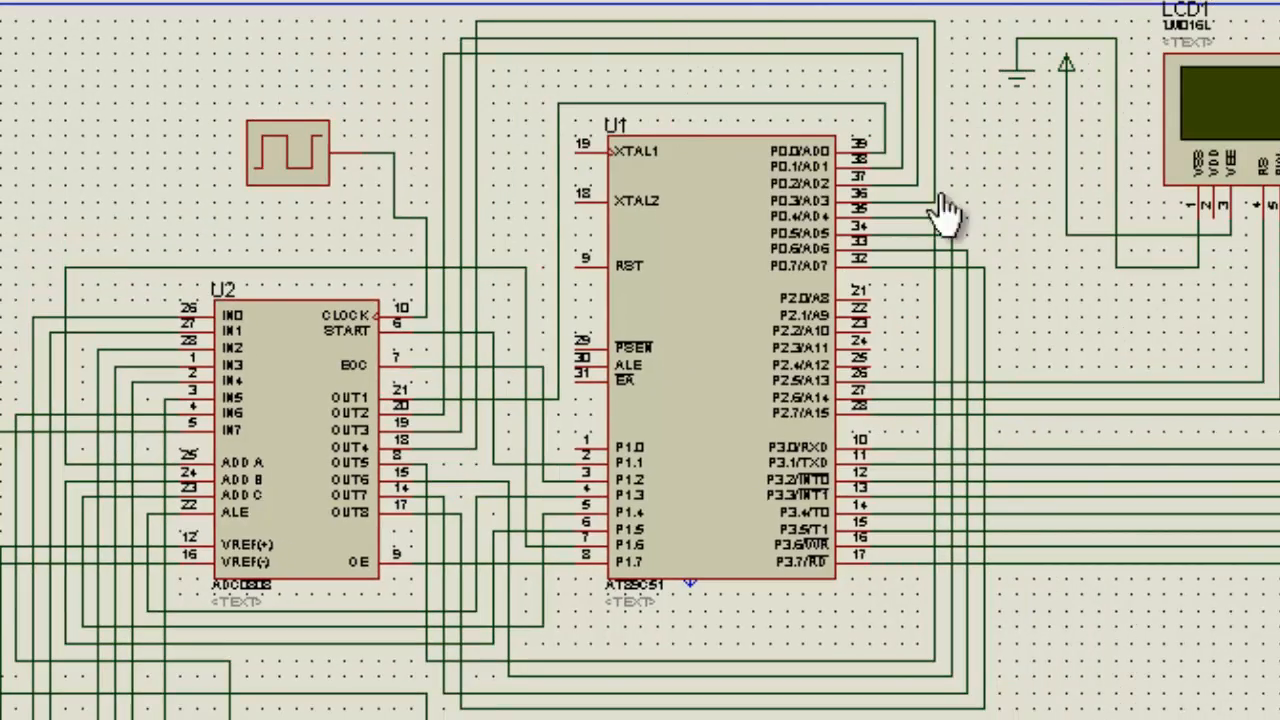
scroll("down", 3)
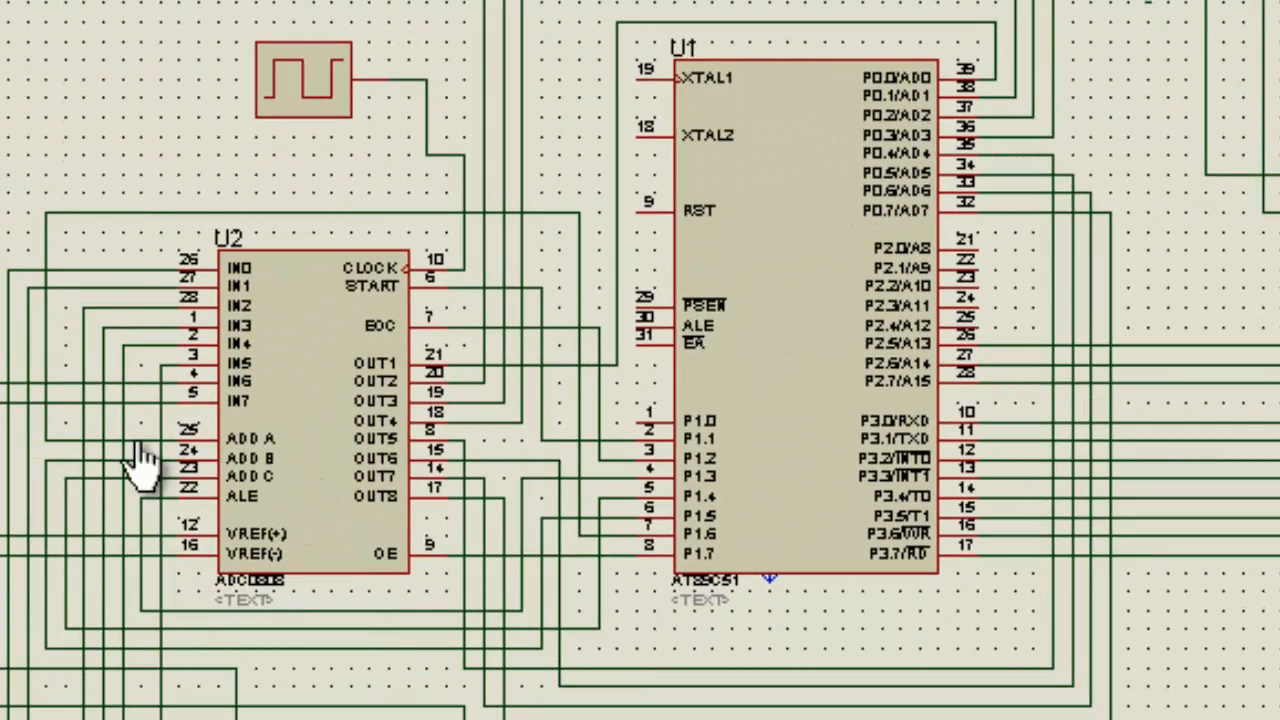
mouse_move(300, 560)
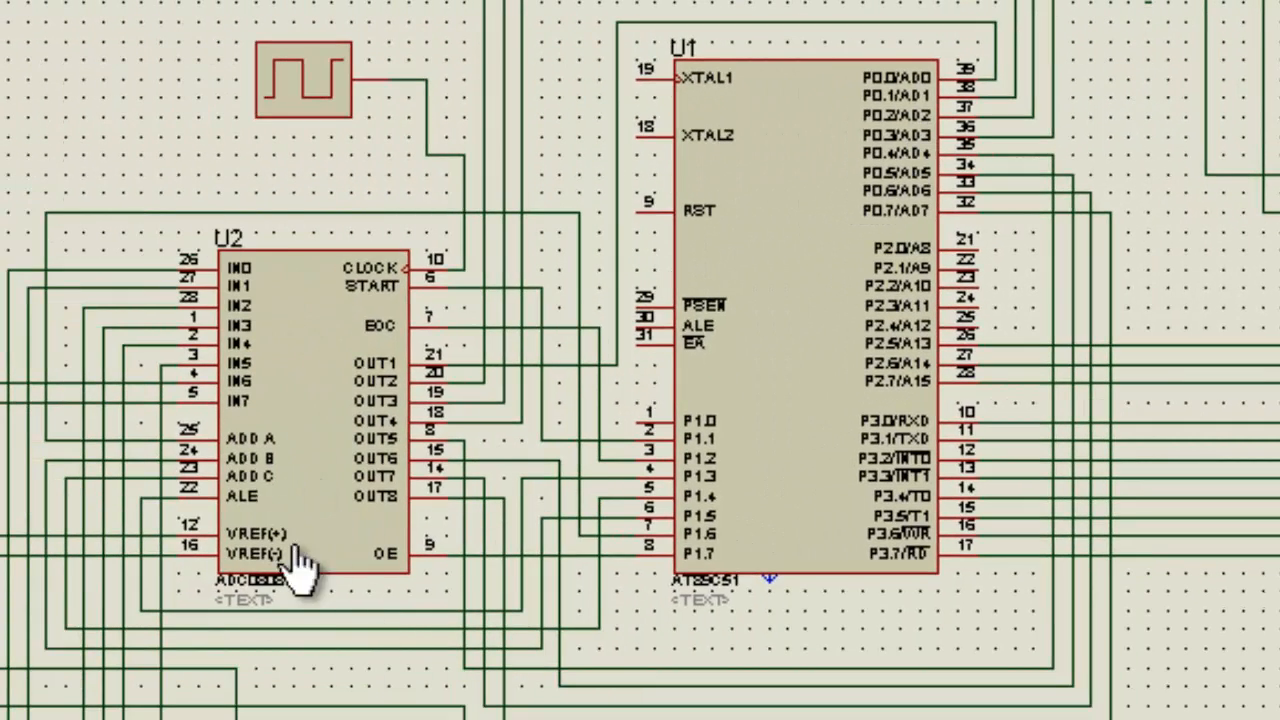
mouse_move(965, 120)
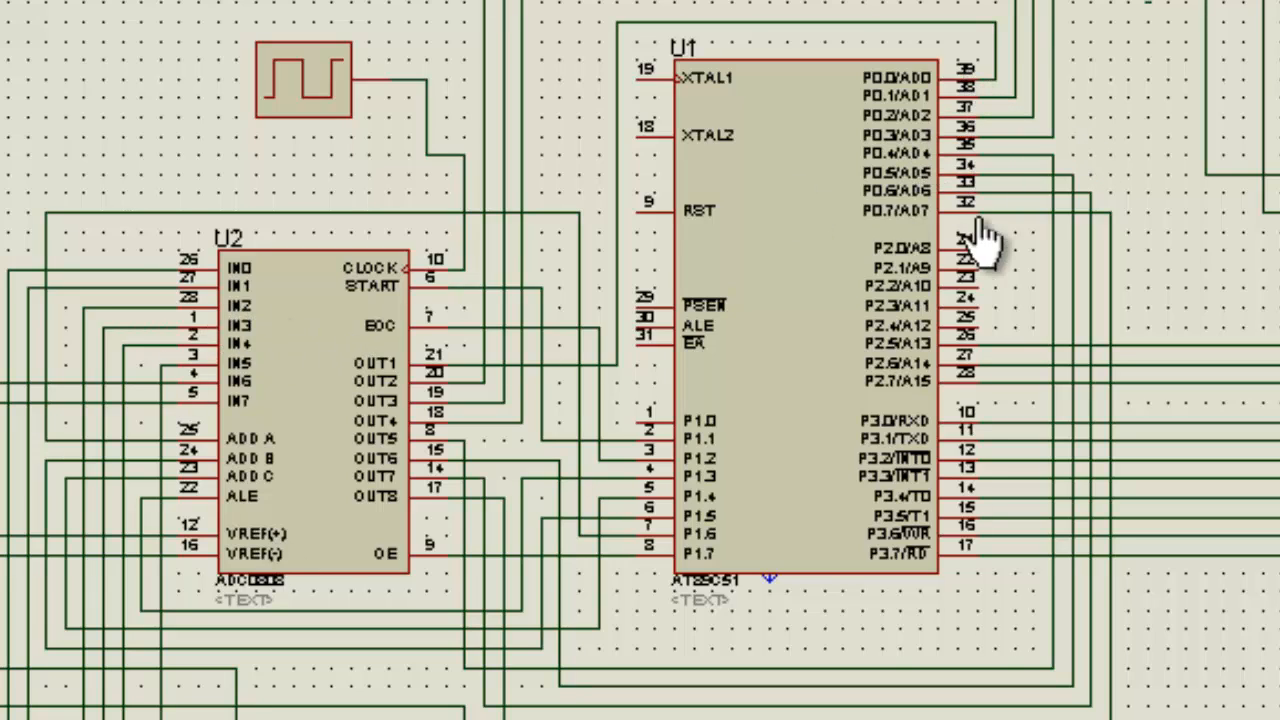
mouse_move(900, 155)
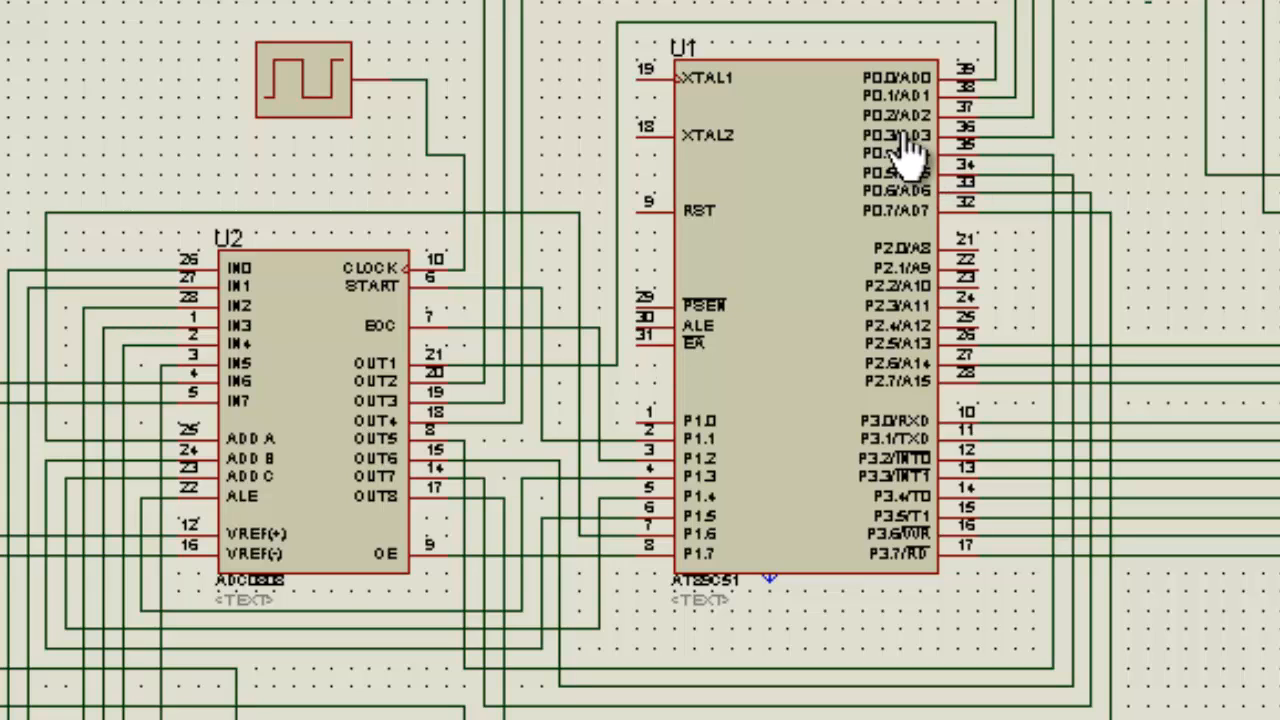
mouse_move(915, 180)
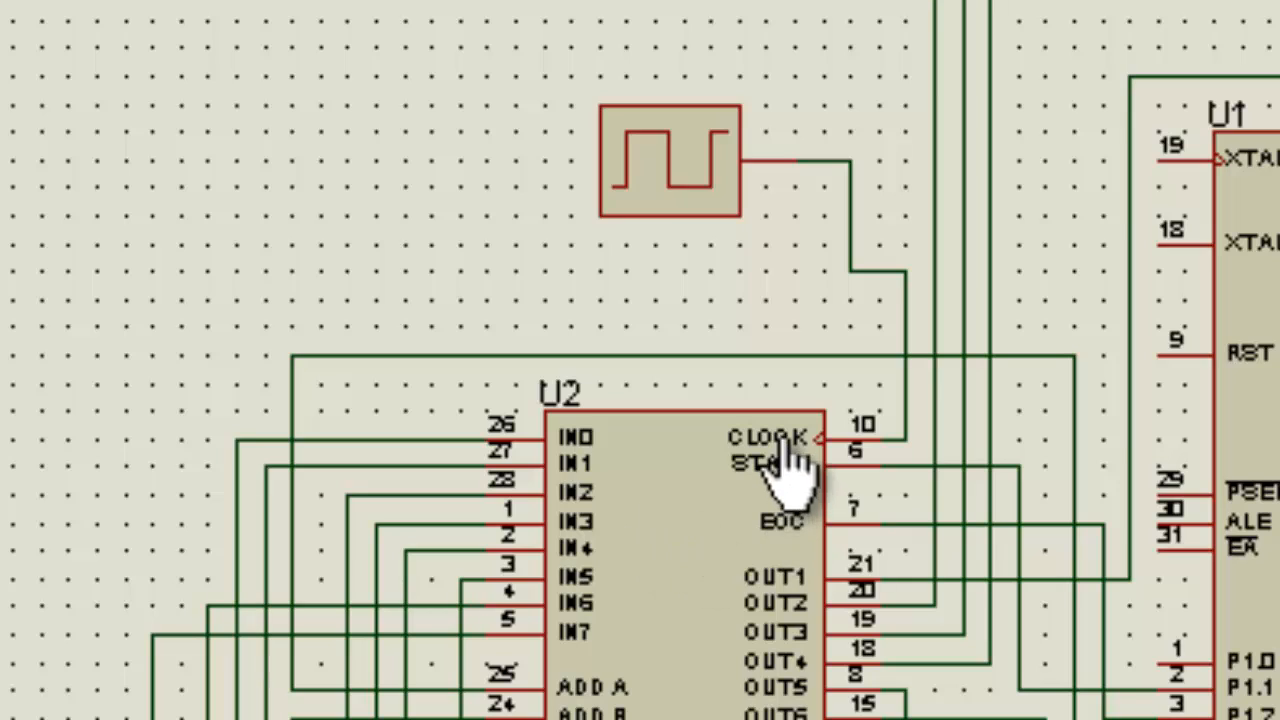
mouse_move(890, 450)
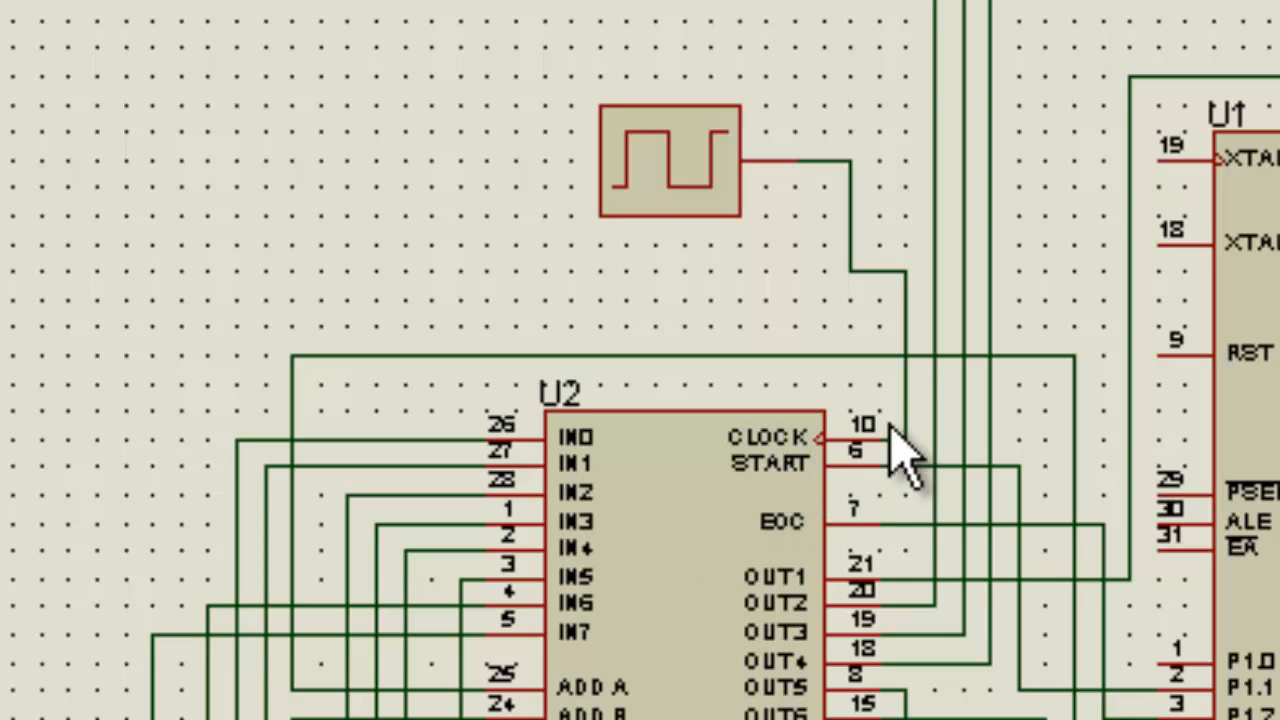
mouse_move(770, 210)
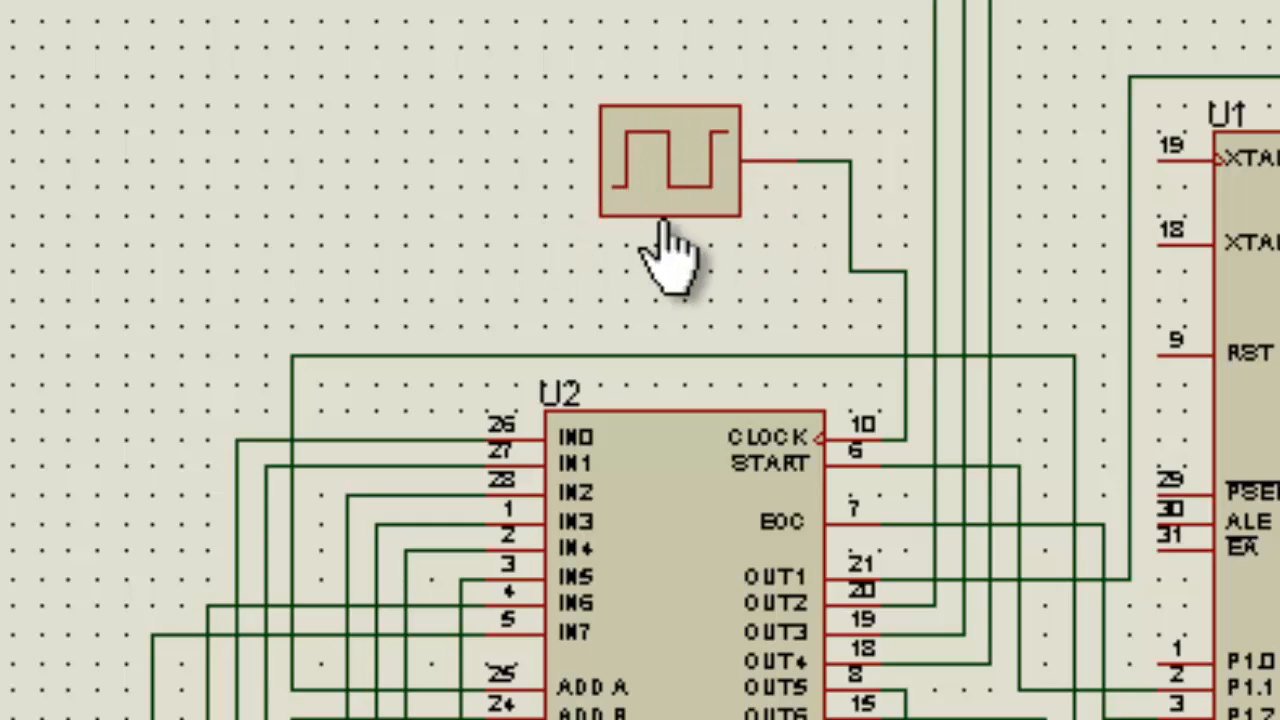
mouse_move(810, 220)
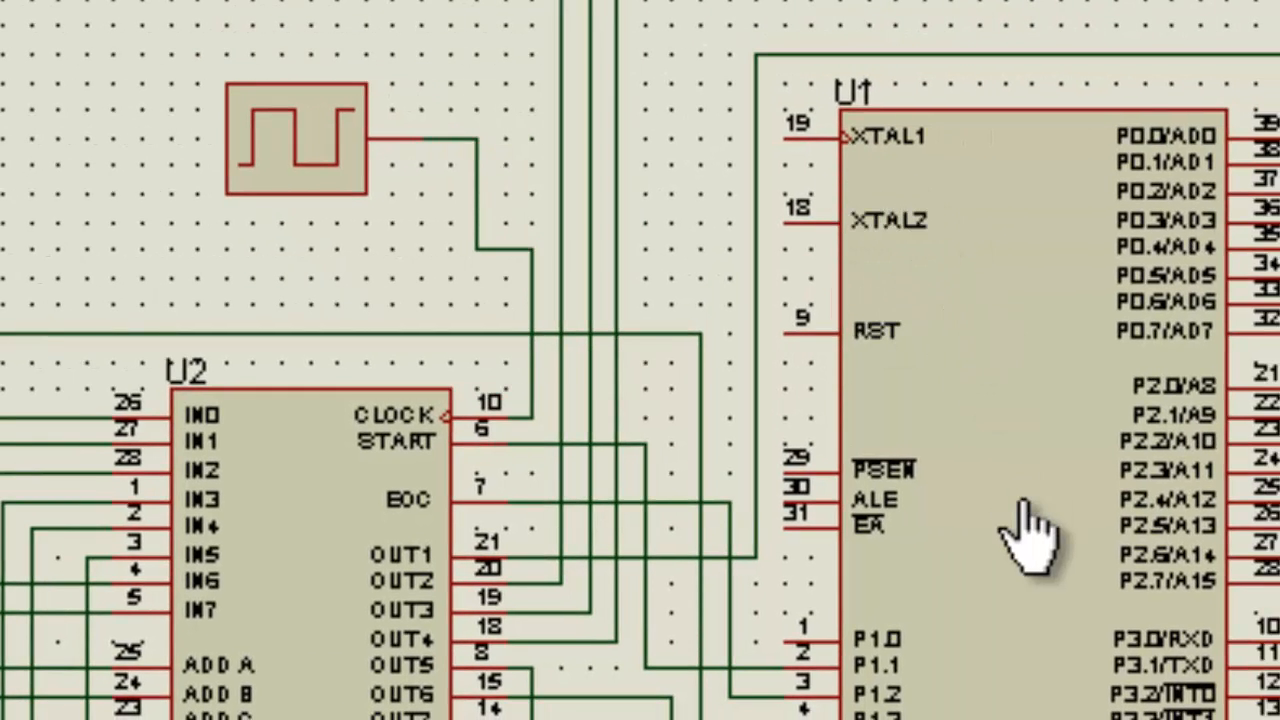
mouse_move(430, 240)
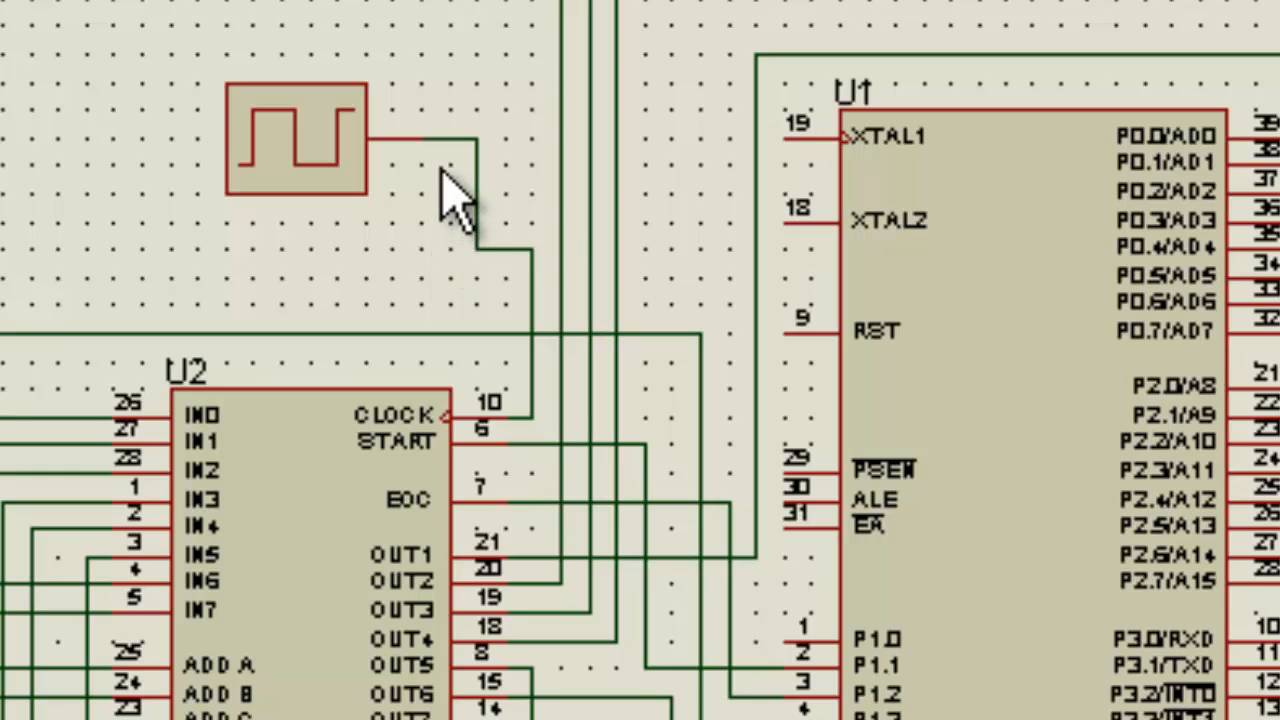
mouse_move(1070, 505)
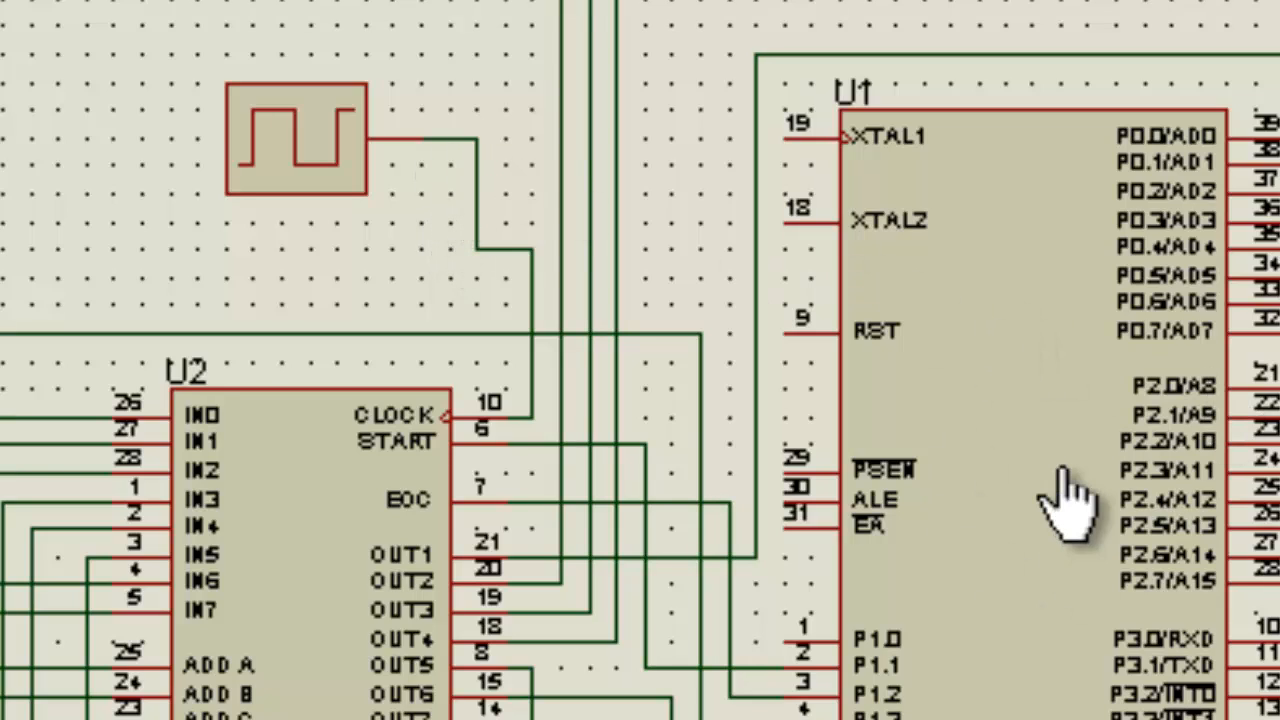
mouse_move(480, 440)
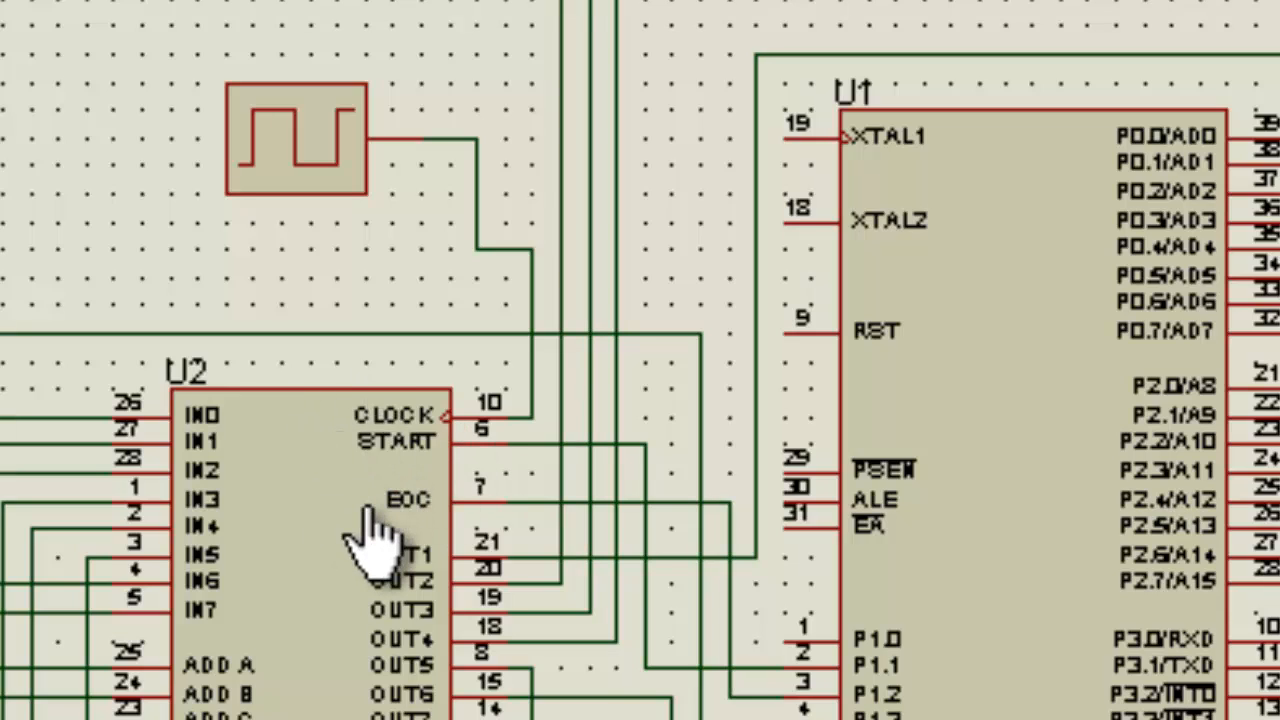
mouse_move(200, 290)
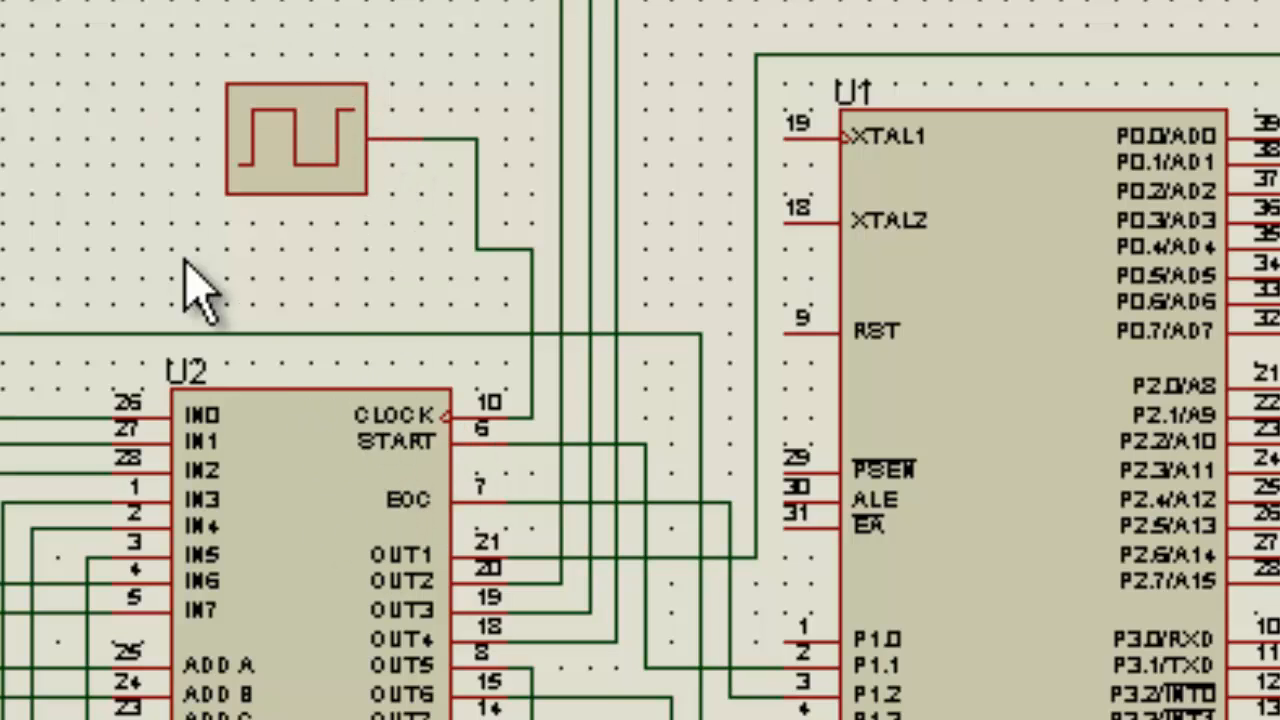
mouse_move(525, 310)
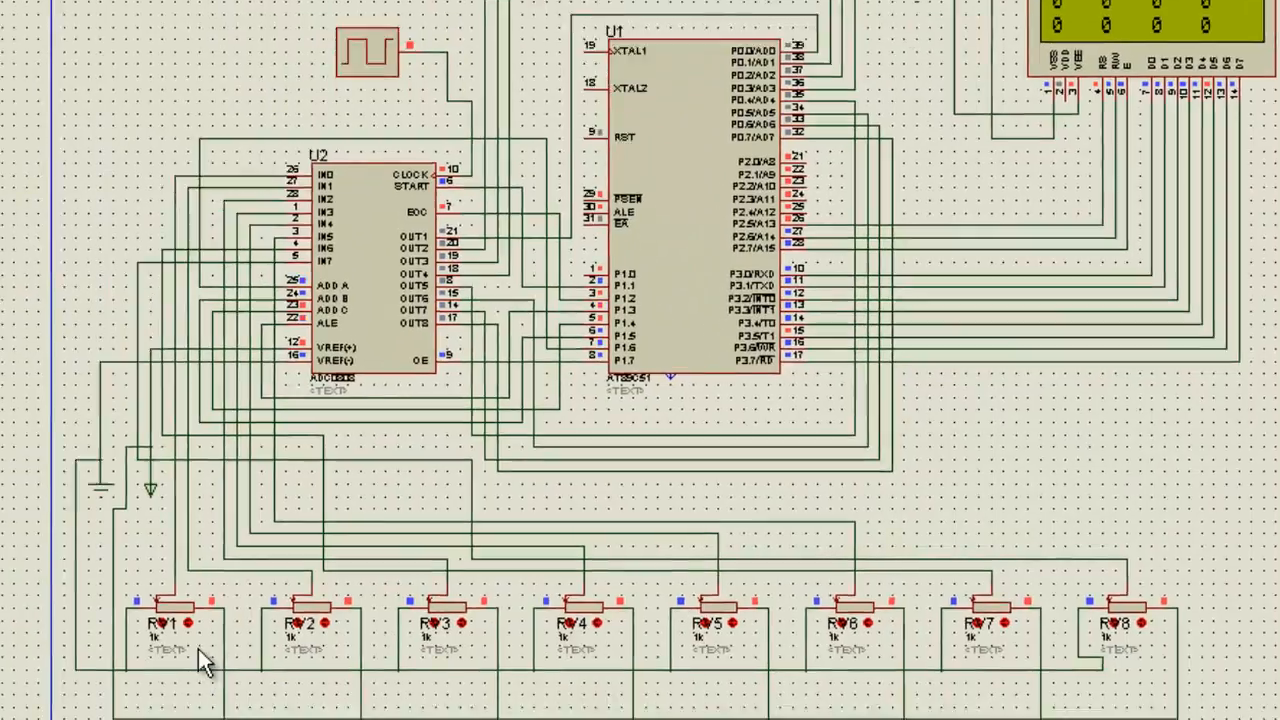
scroll("down", 3)
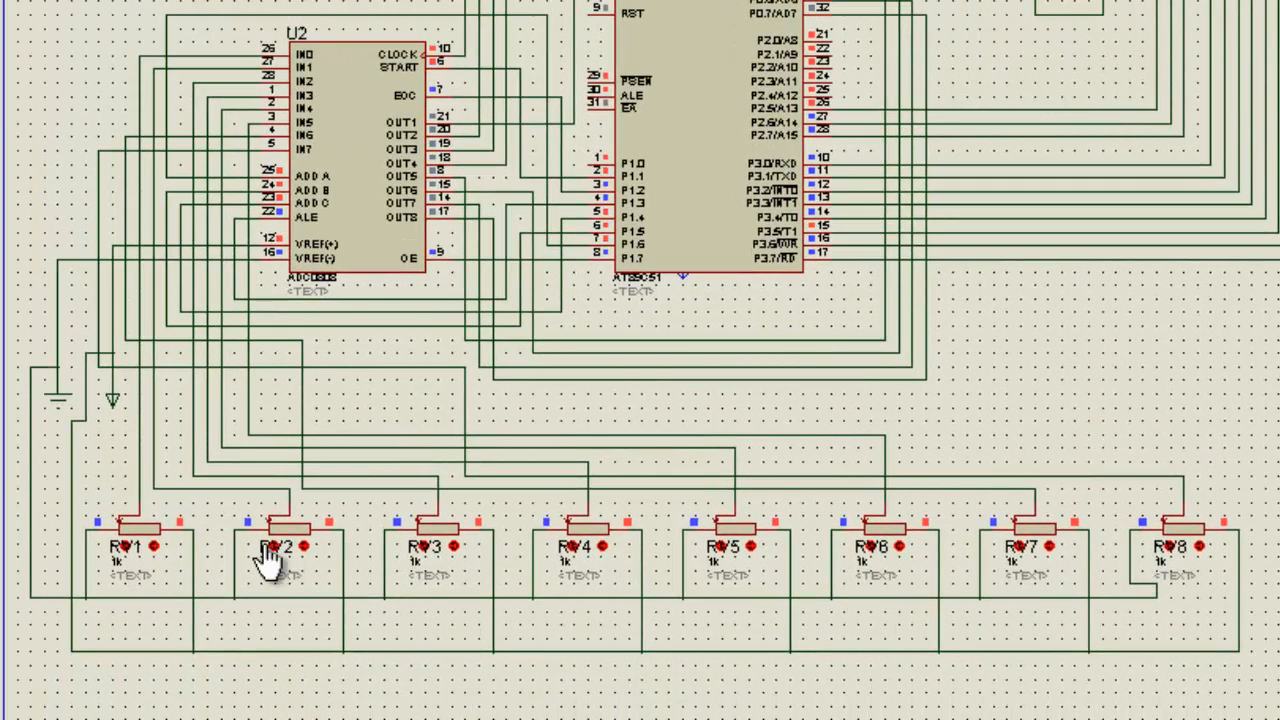
mouse_move(285, 188)
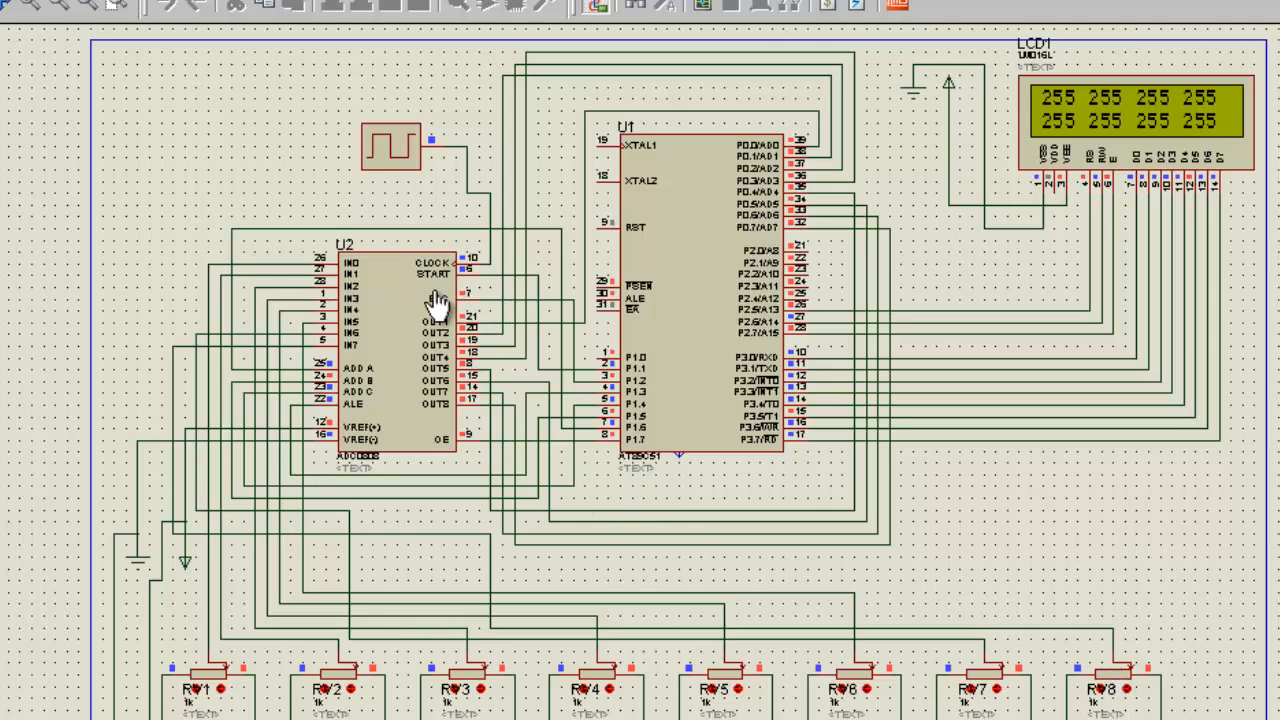
mouse_move(615, 307)
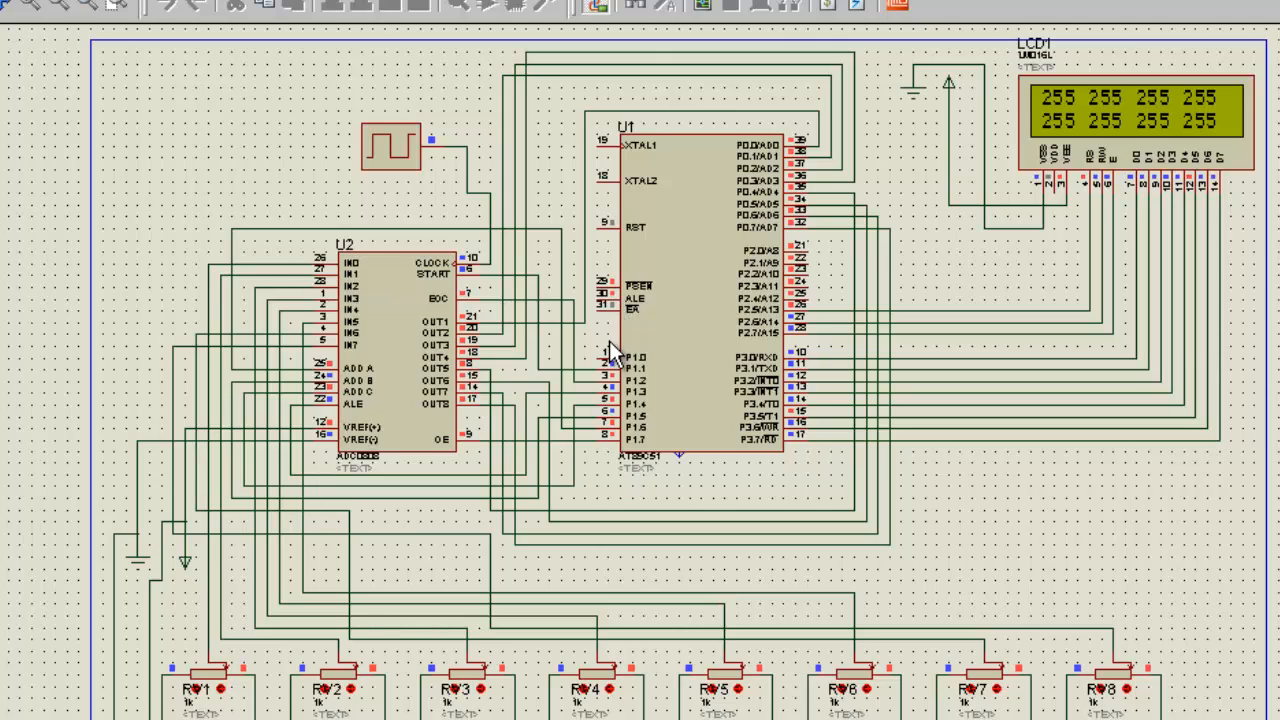
mouse_move(1035, 290)
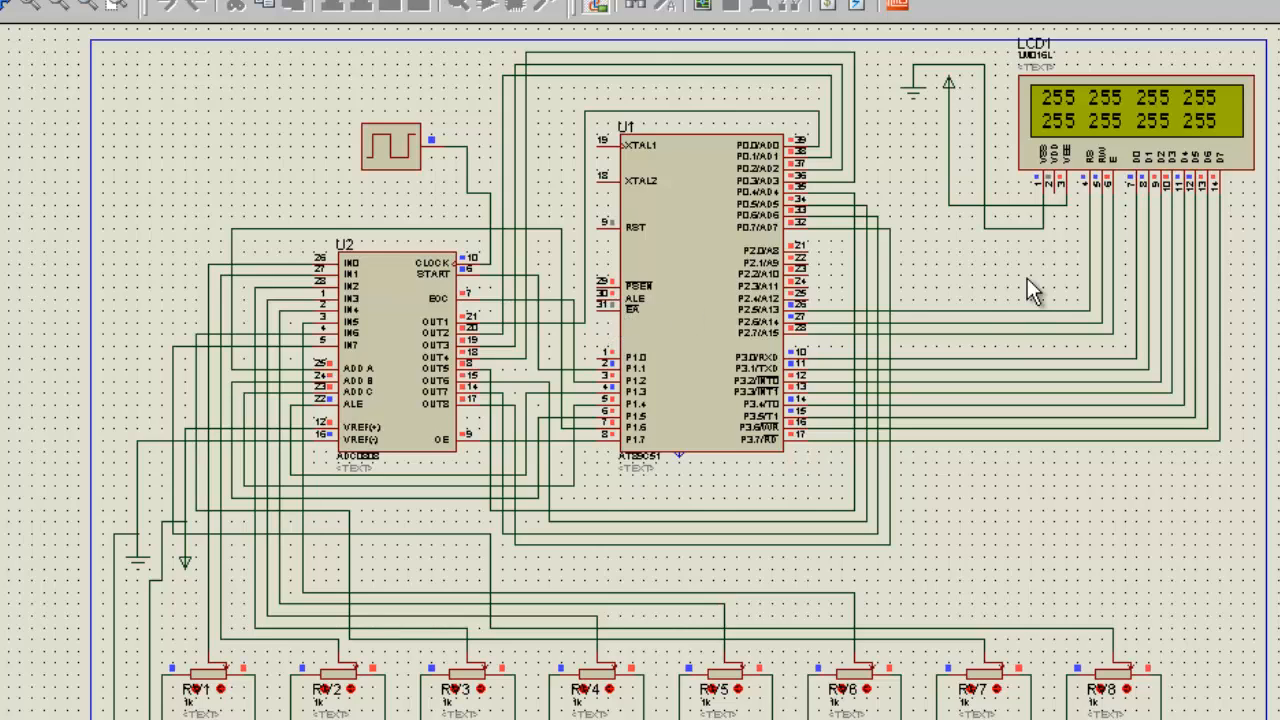